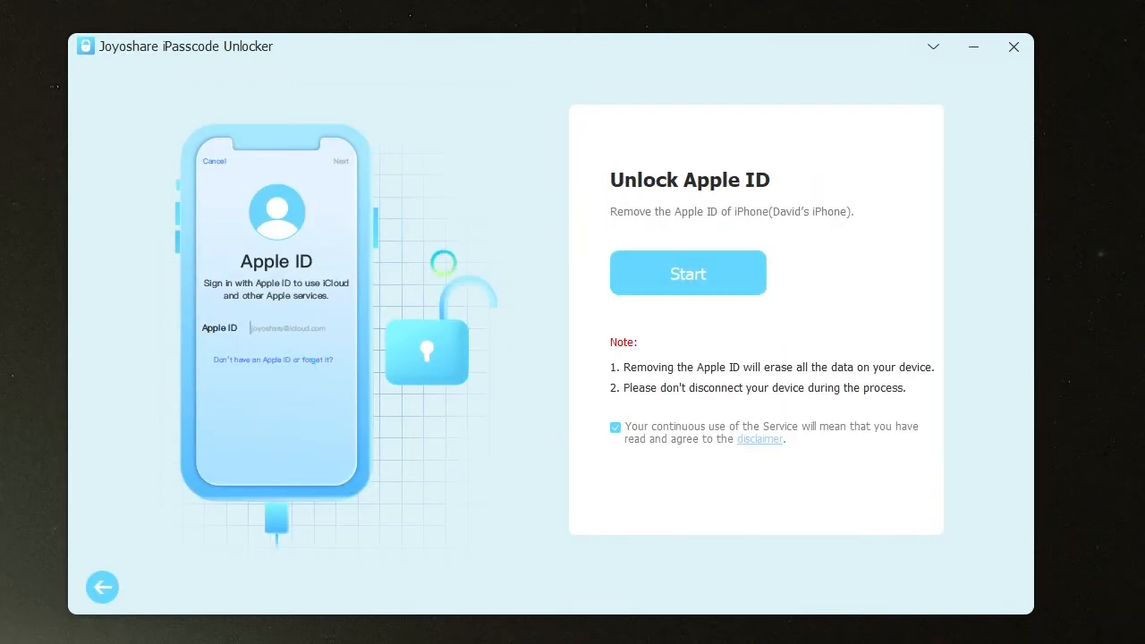
# Start the Unlock Apple ID process to reach the device status check.
pyautogui.click(687, 272)
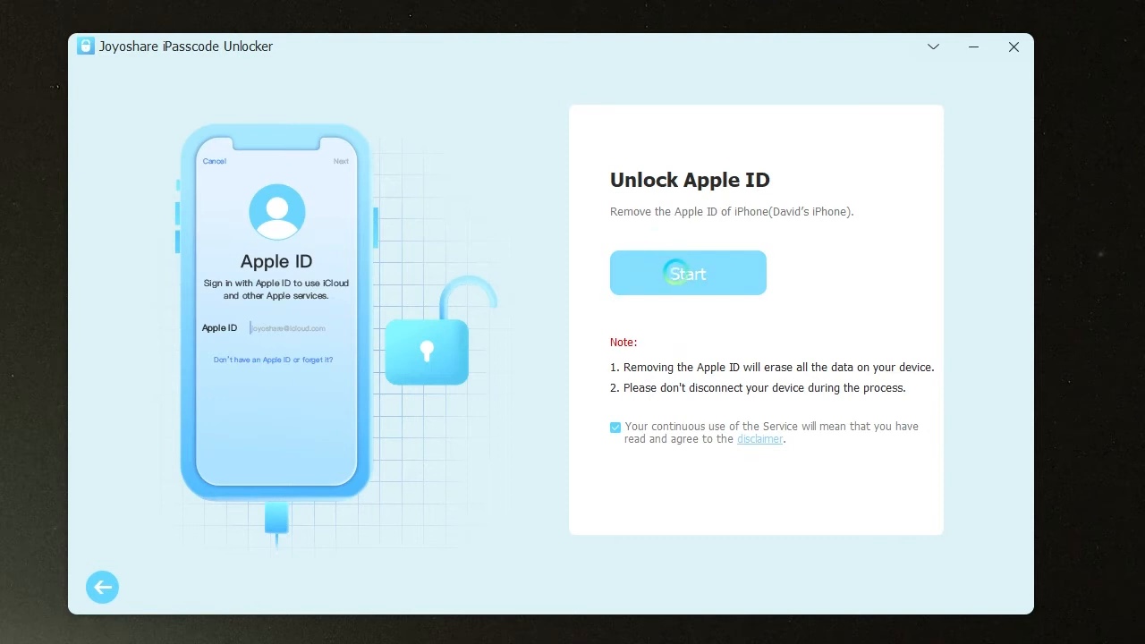
pyautogui.click(687, 272)
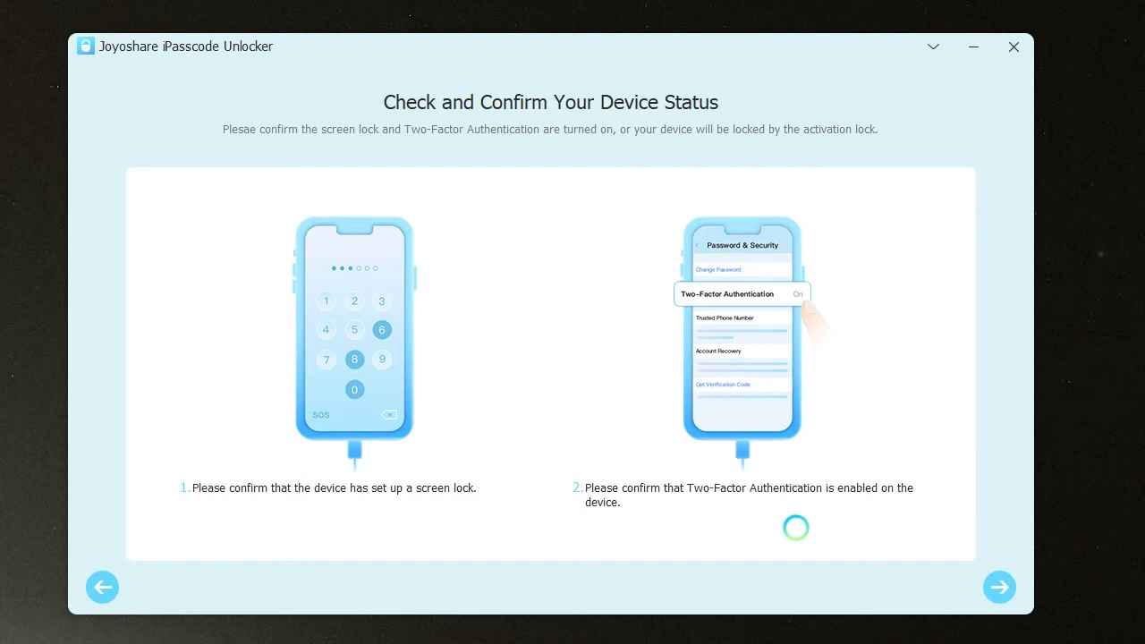
# Confirm screen lock and Two-Factor Authentication are enabled, reaching the iPhone 8 / 15.6 firmware page.
pyautogui.click(999, 587)
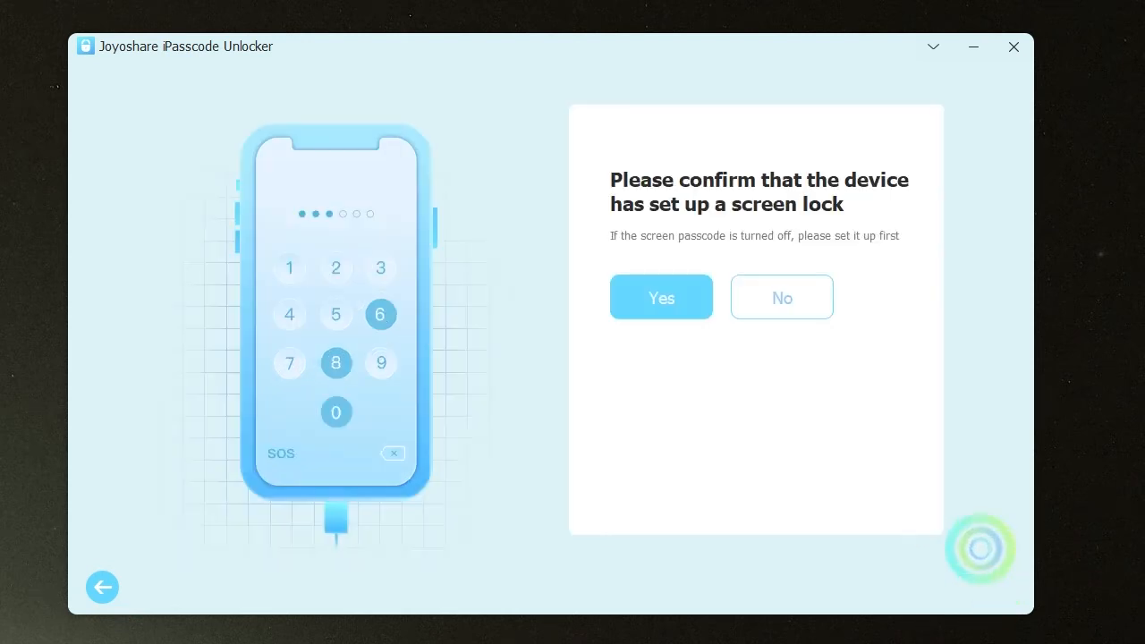
pyautogui.click(662, 297)
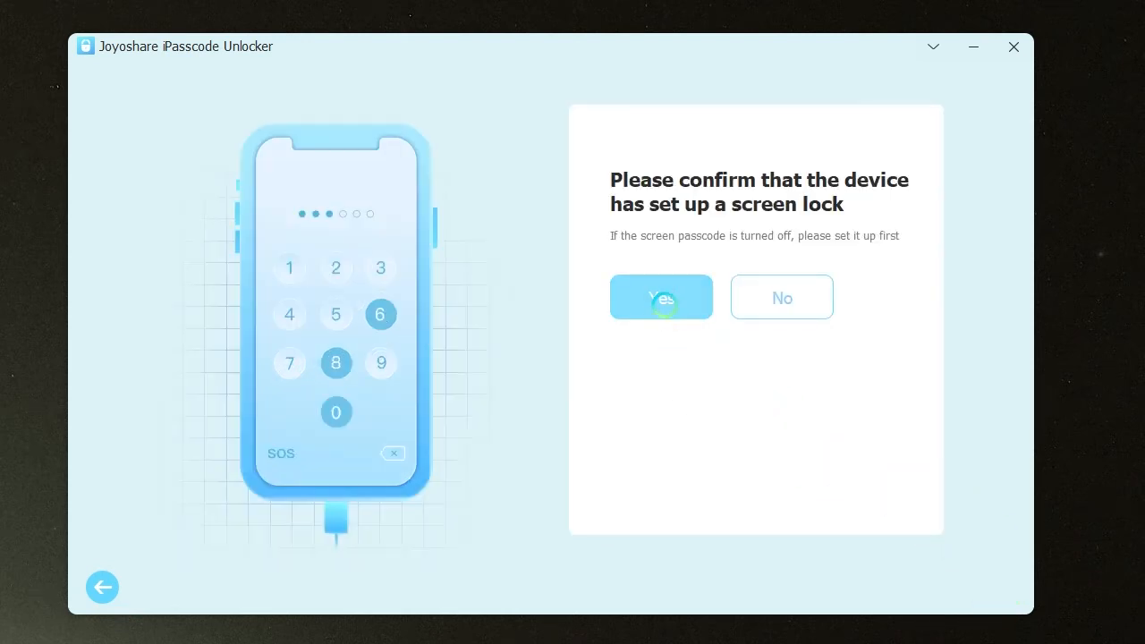
pyautogui.click(662, 297)
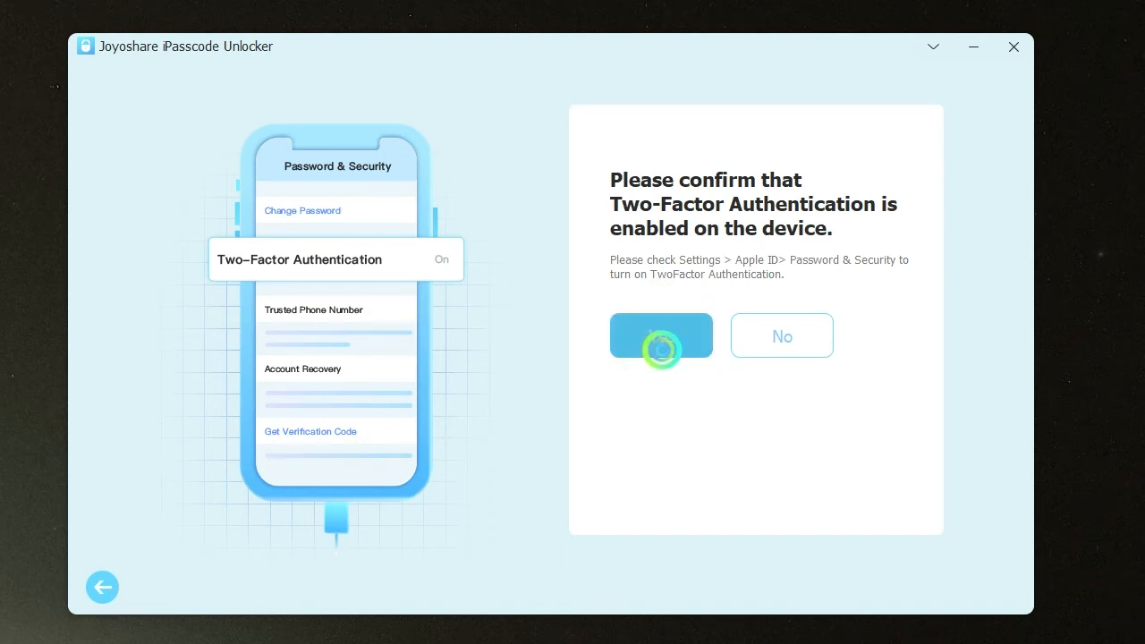
pyautogui.click(660, 336)
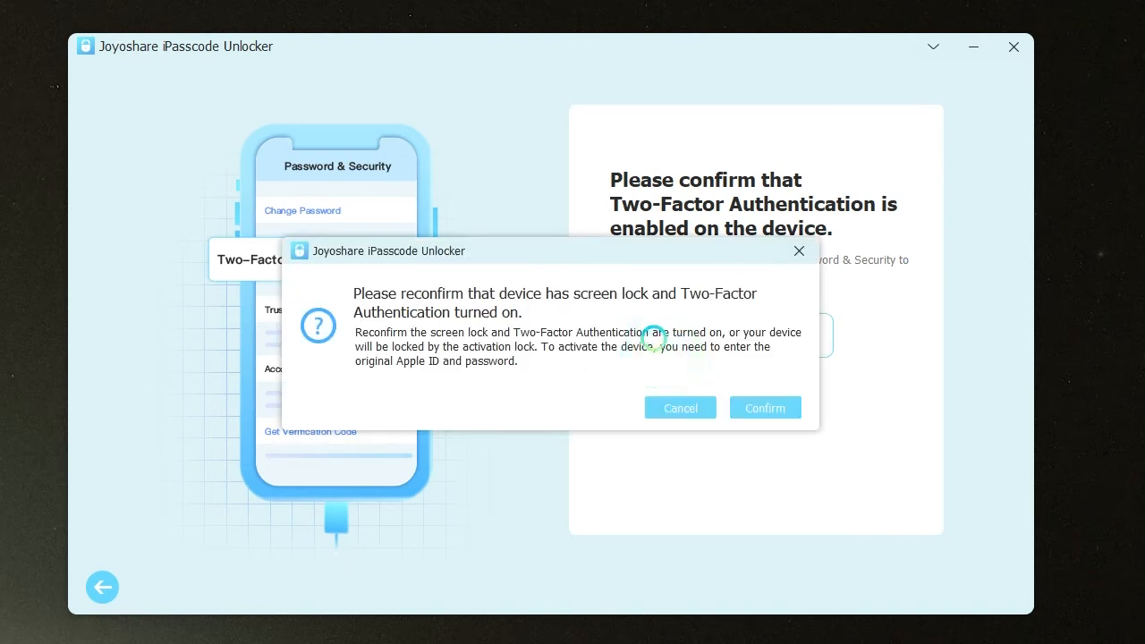
pyautogui.click(766, 408)
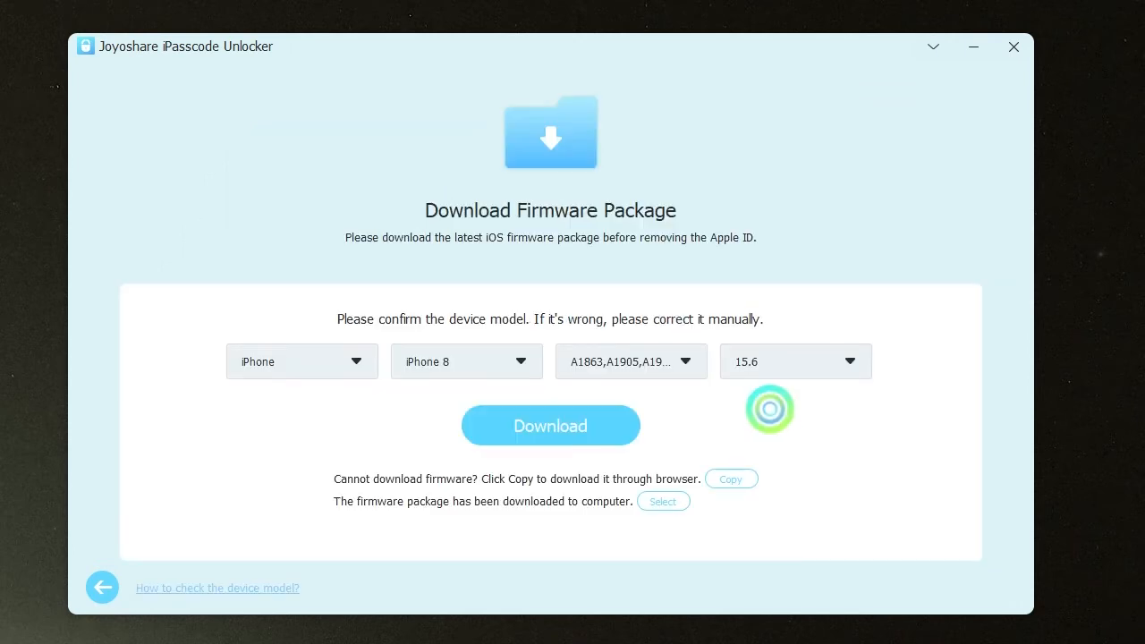
# Download the iPhone 8 firmware package version 15.6 with the detected settings.
pyautogui.click(794, 361)
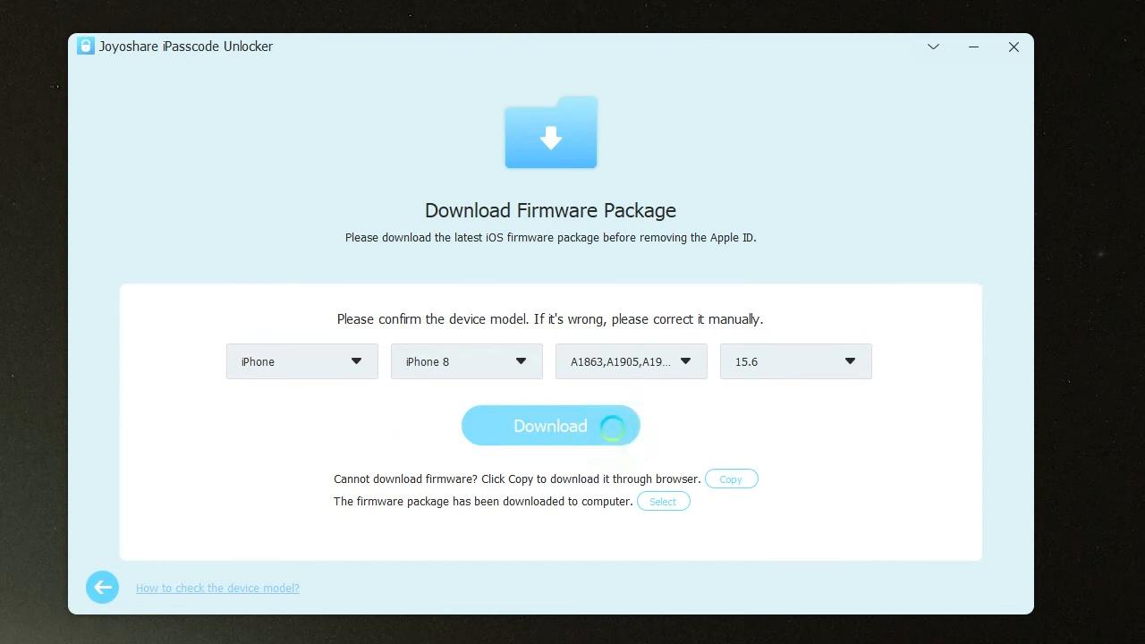
pyautogui.click(551, 426)
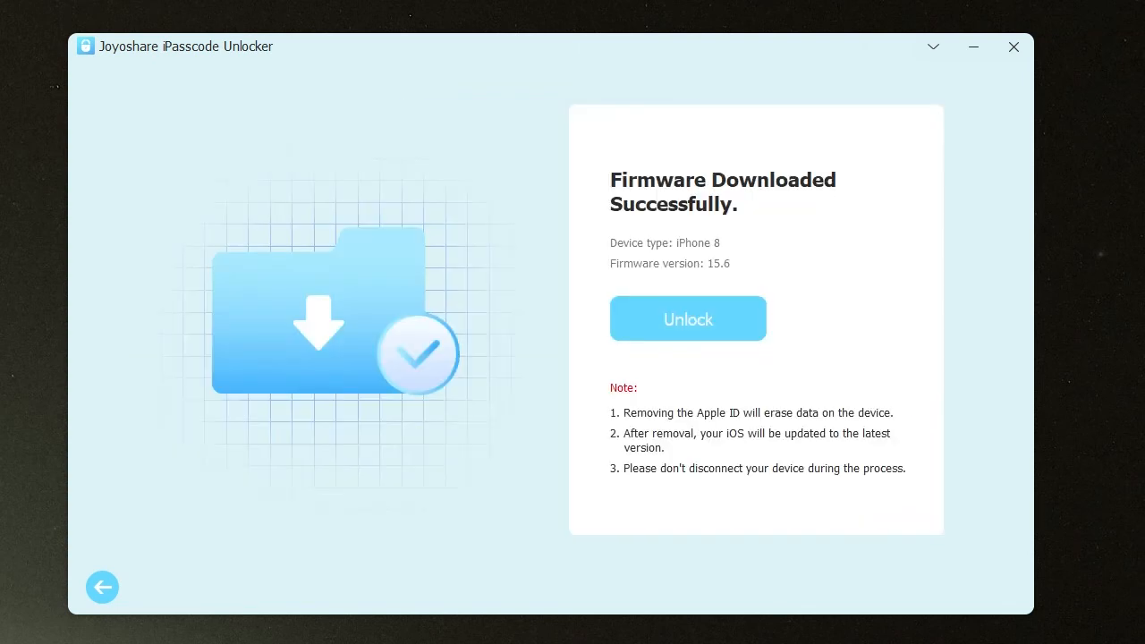
# Begin unlocking with the downloaded firmware, starting the unzip at 0%.
pyautogui.click(687, 319)
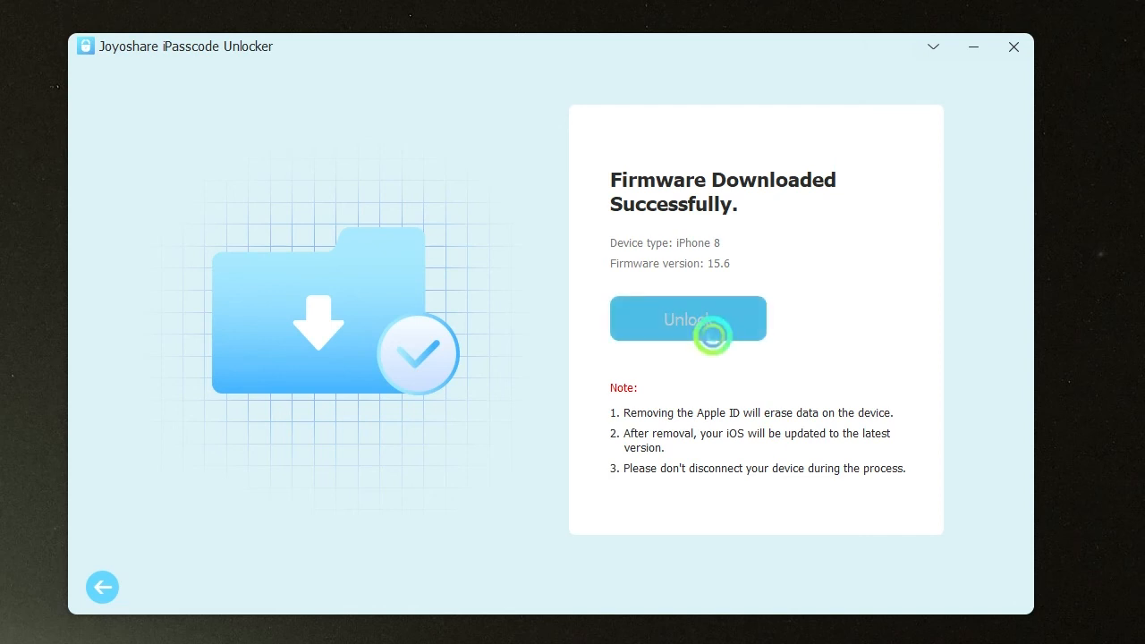
pyautogui.click(687, 318)
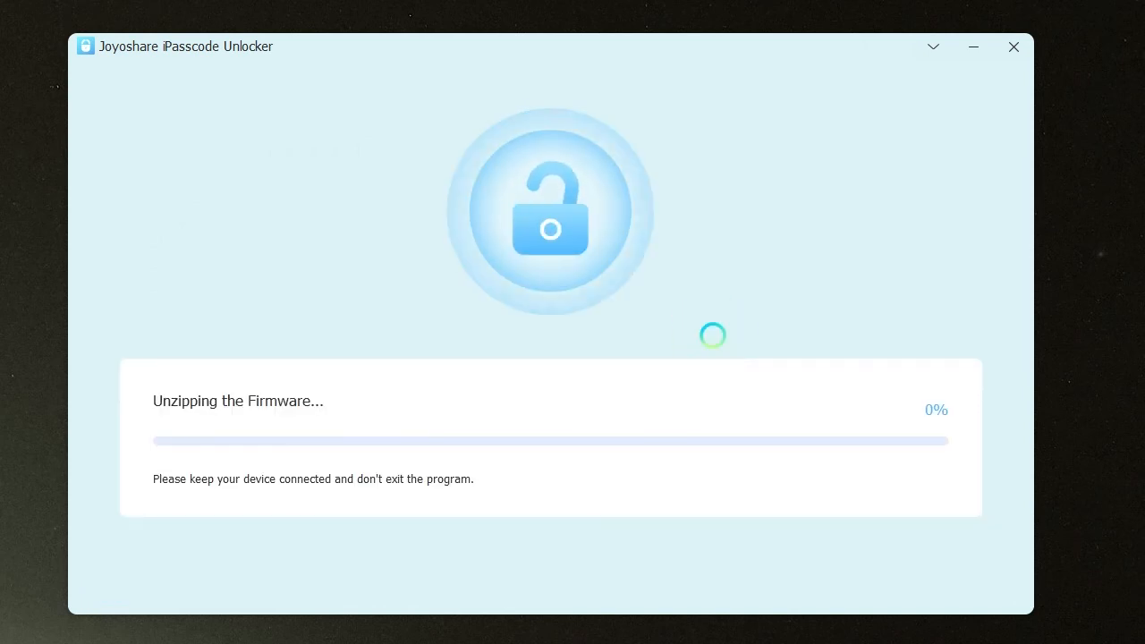